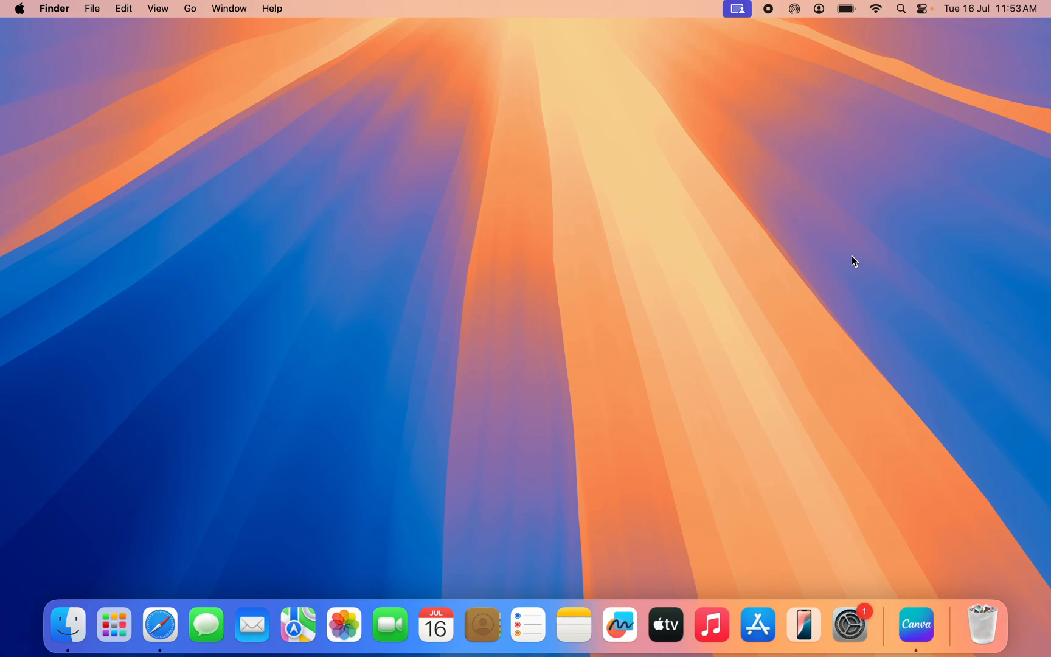
pyautogui.moveTo(295, 464)
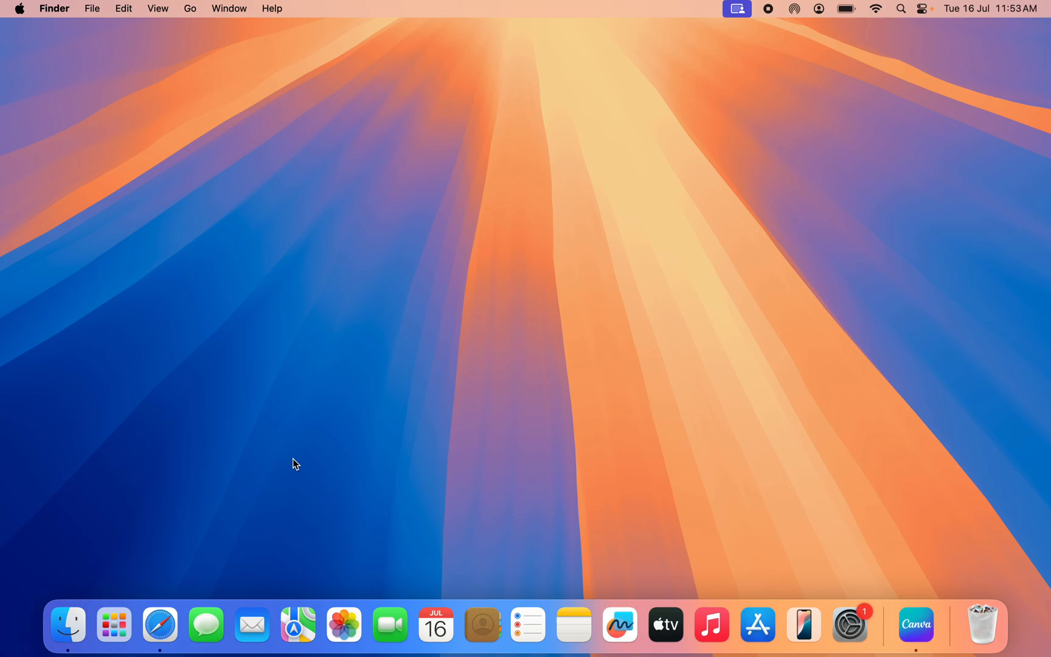
# - Load beta.apple.com in Safari and scroll down to the Sign up button
pyautogui.click(160, 625)
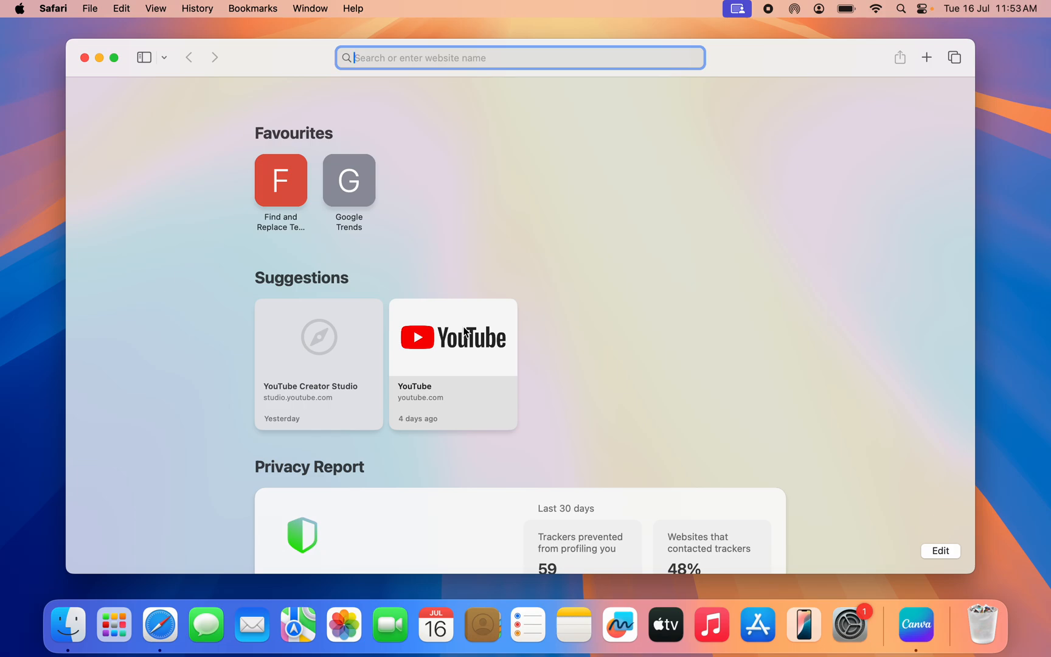
pyautogui.moveTo(555, 308)
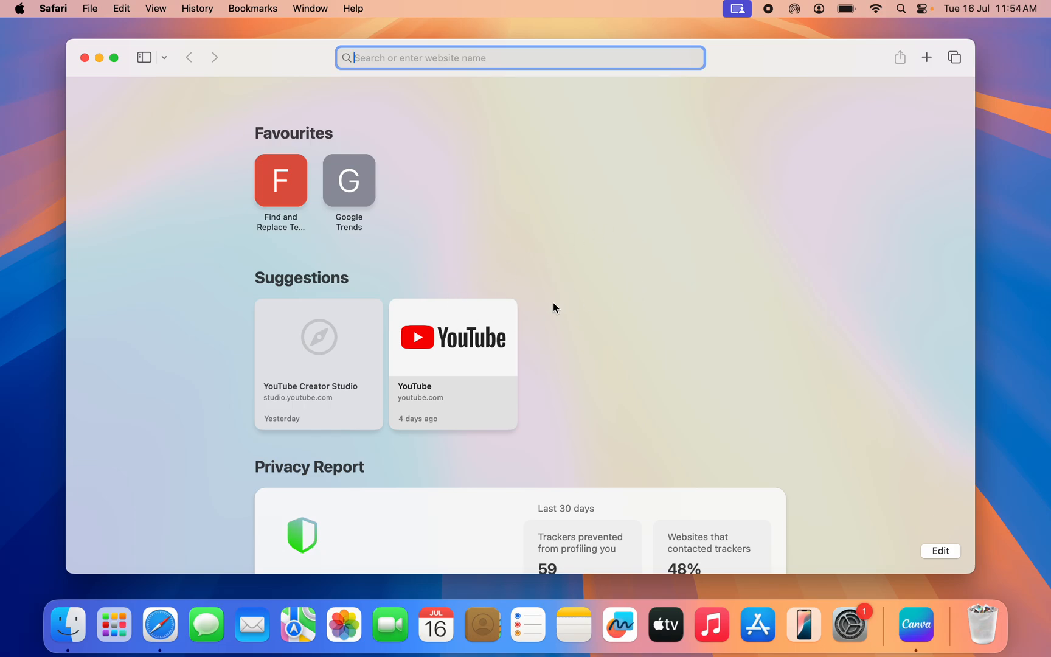
pyautogui.moveTo(354, 339)
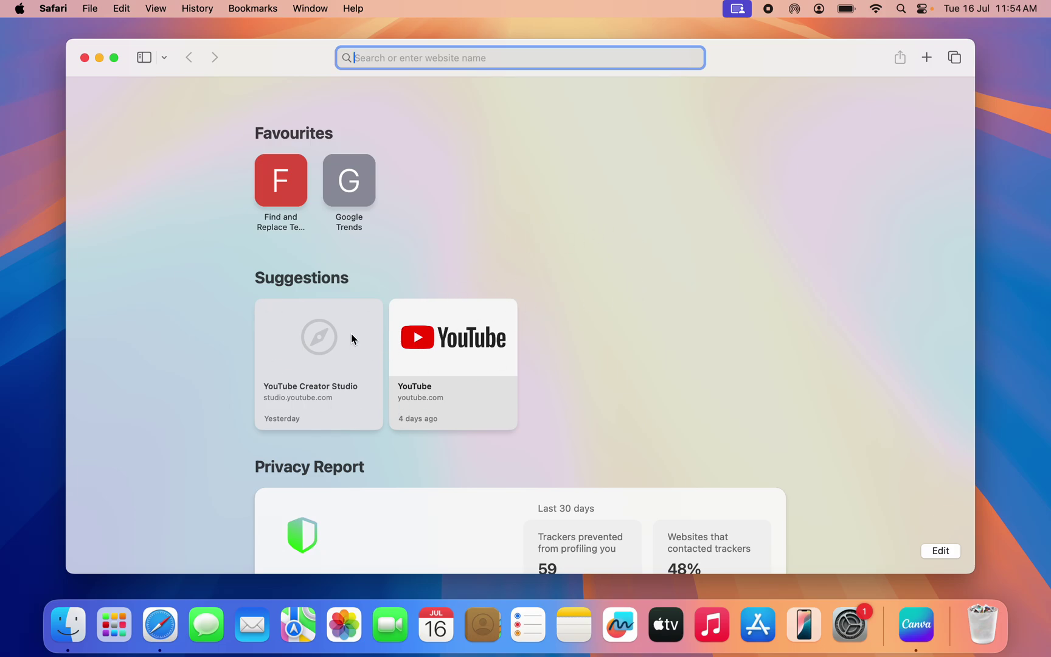
pyautogui.write('beta.apple.com')
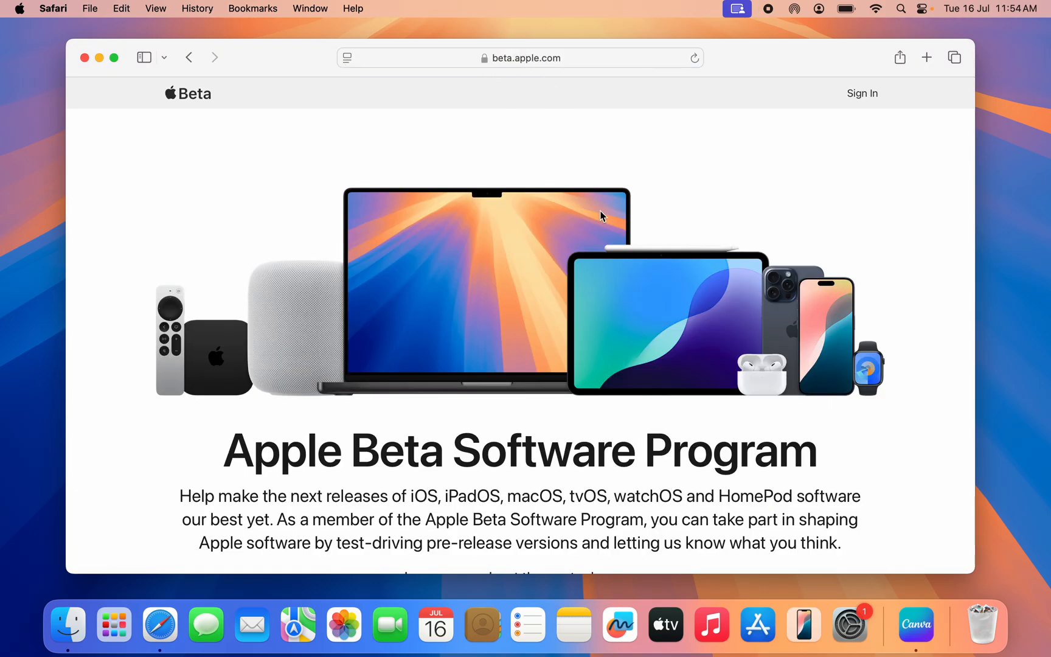
pyautogui.scroll(-3)
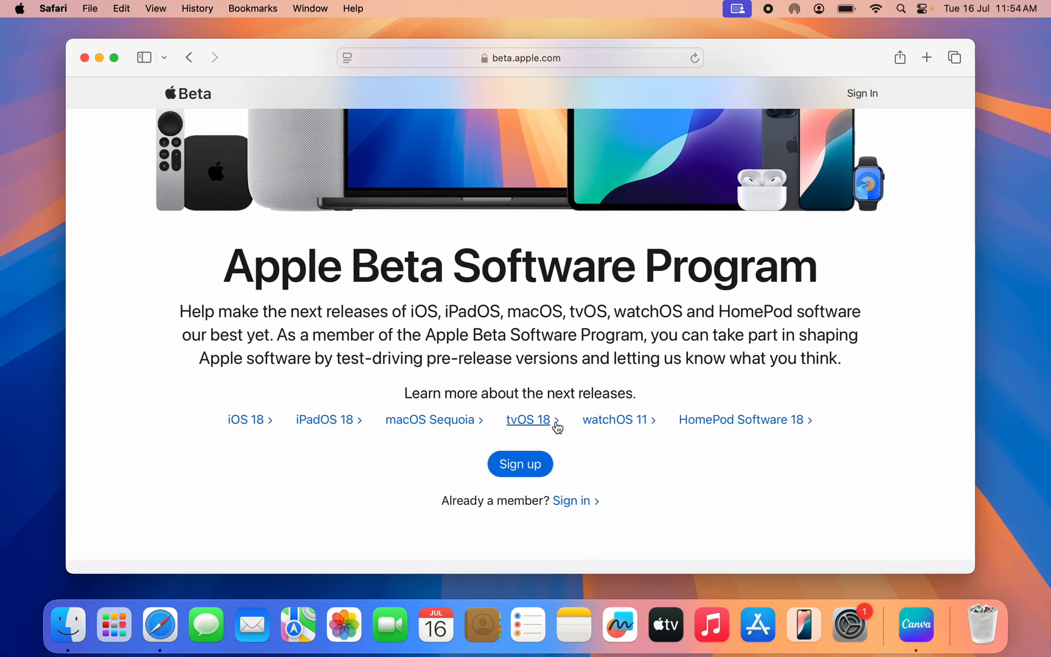
pyautogui.scroll(-3)
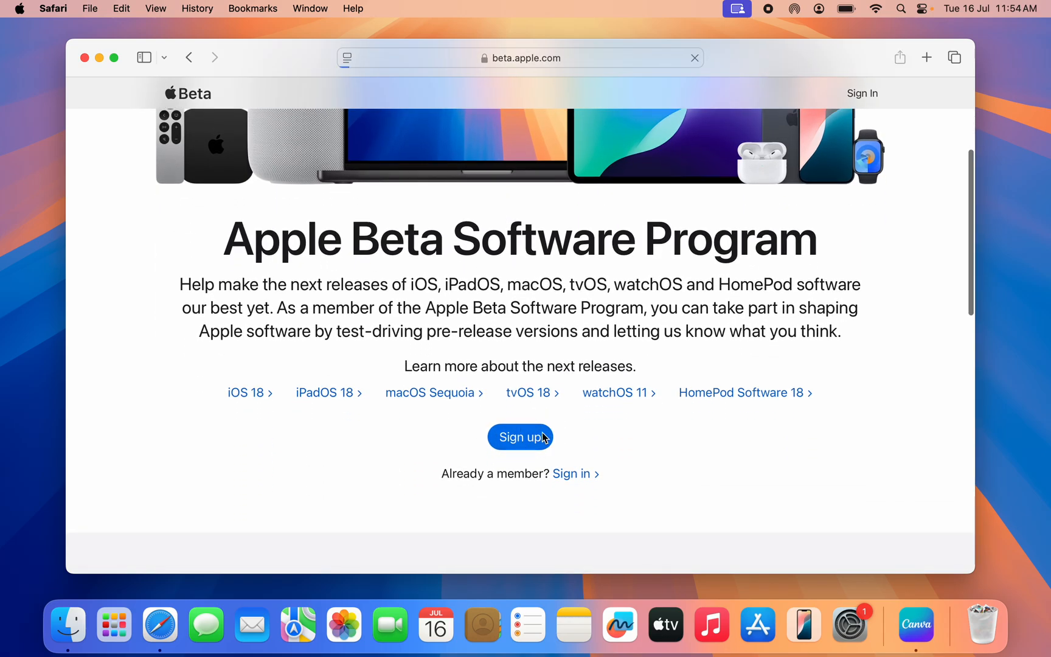
# - Sign up for the Beta Software Program, approving sign-in with the current Apple Account via Touch ID
pyautogui.click(520, 437)
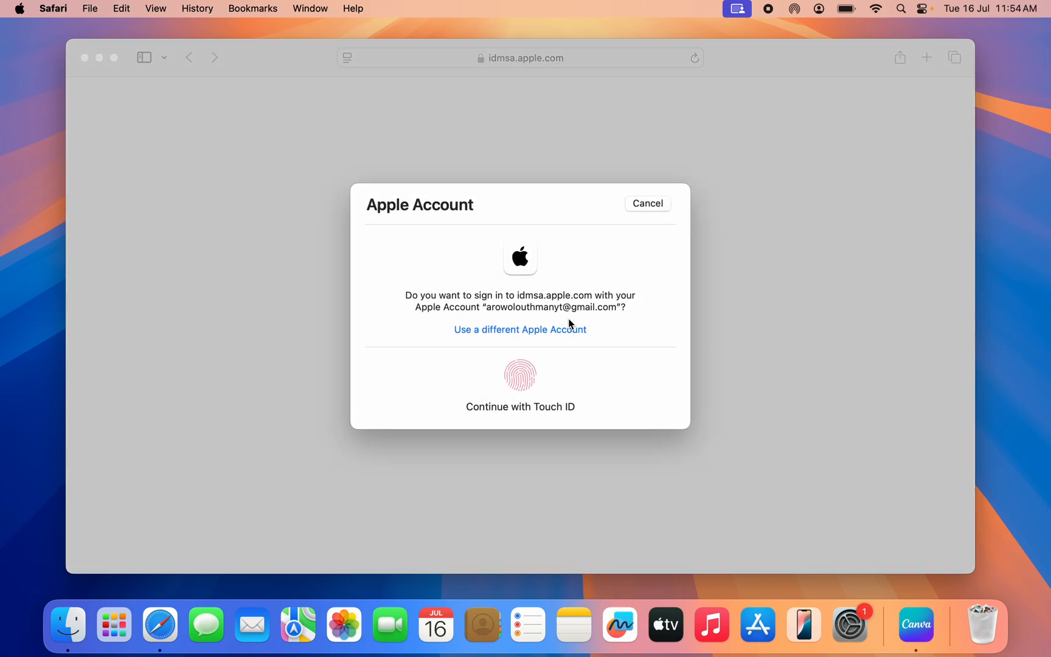
pyautogui.click(520, 374)
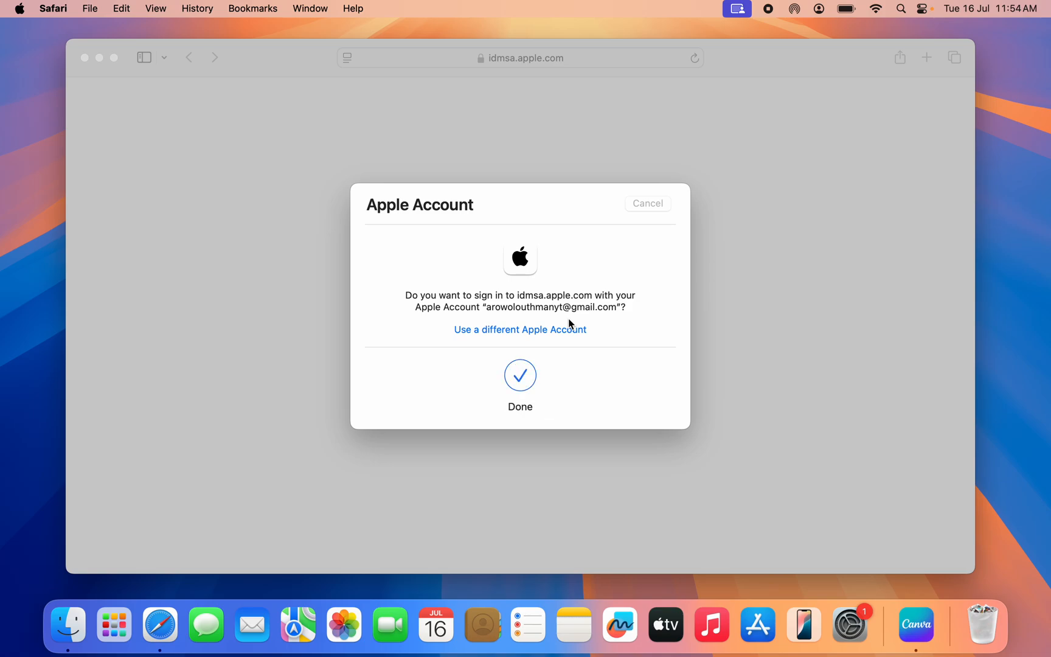
pyautogui.click(520, 376)
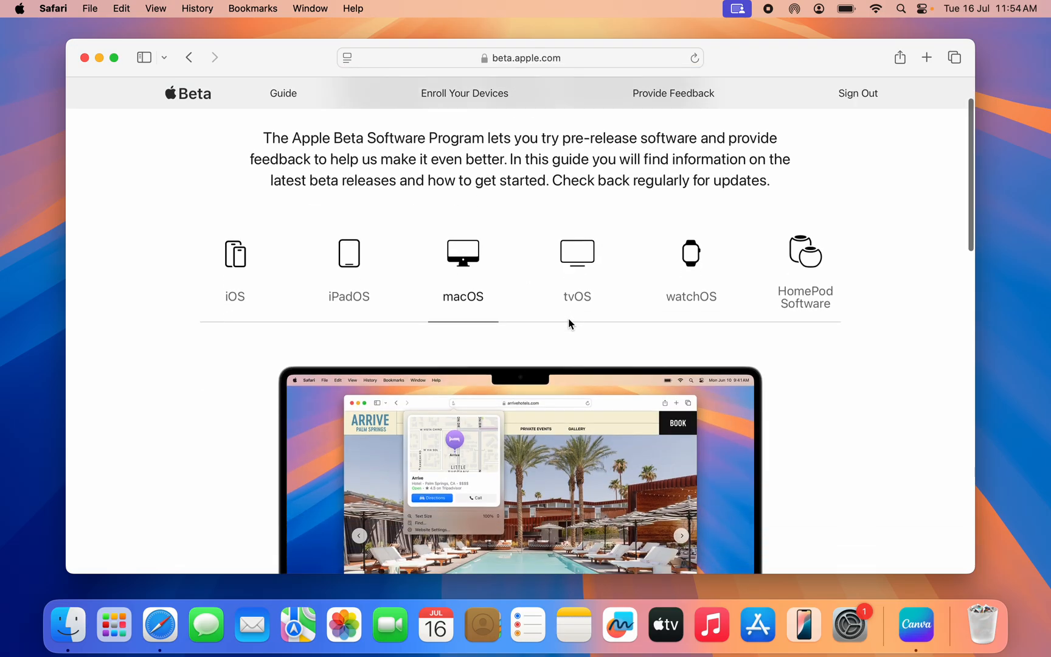
# - Scroll the beta guide and open the enrollment instructions for macOS
pyautogui.scroll(-3)
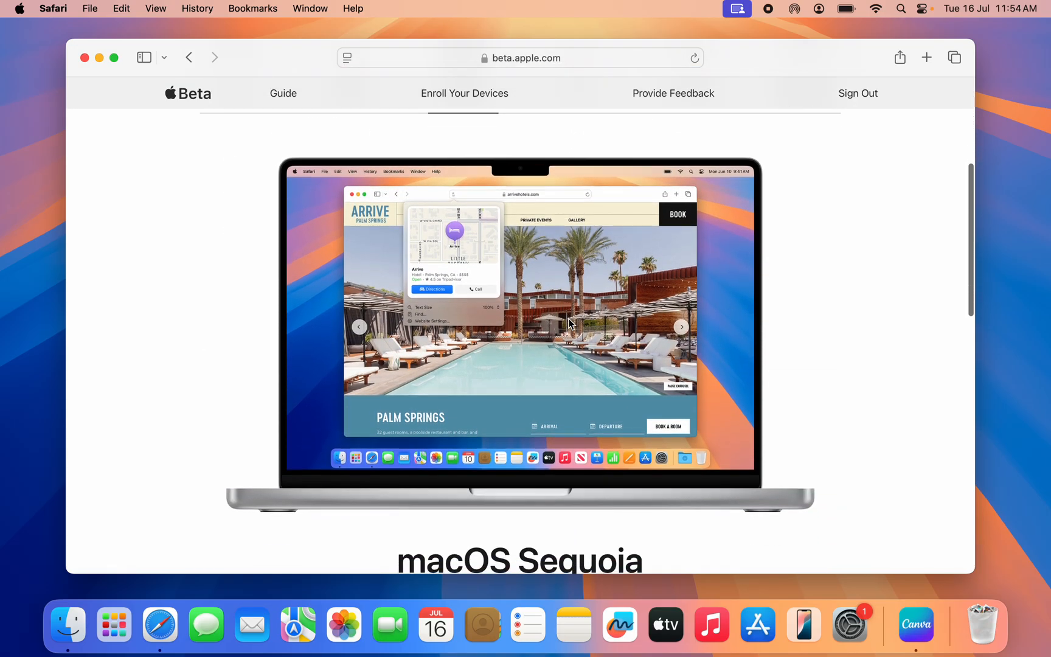
pyautogui.scroll(-3)
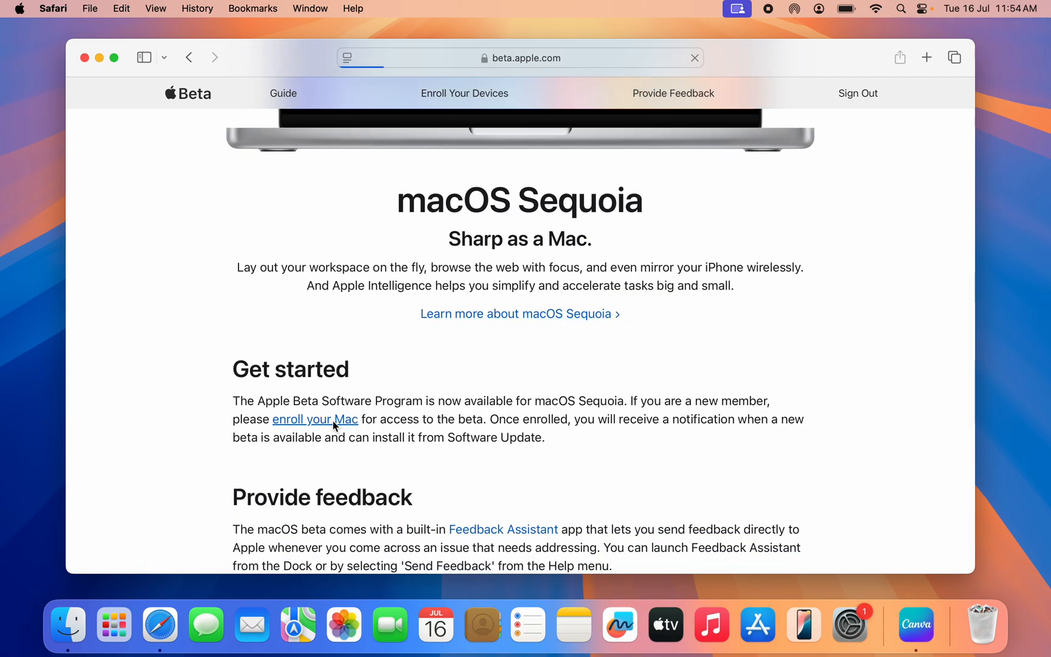
pyautogui.click(314, 419)
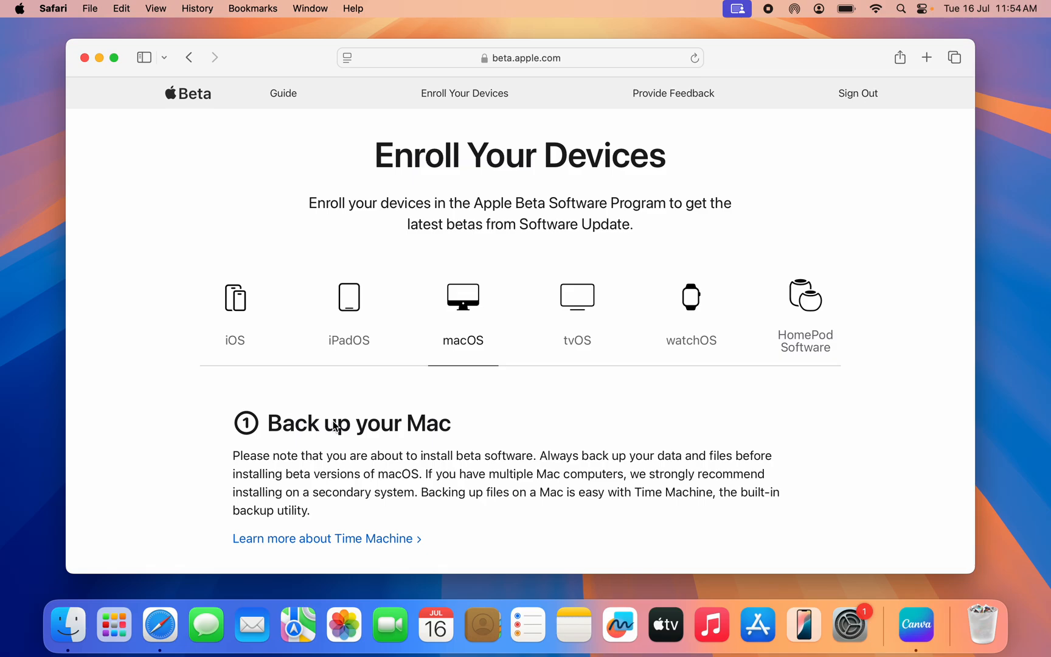
pyautogui.moveTo(611, 397)
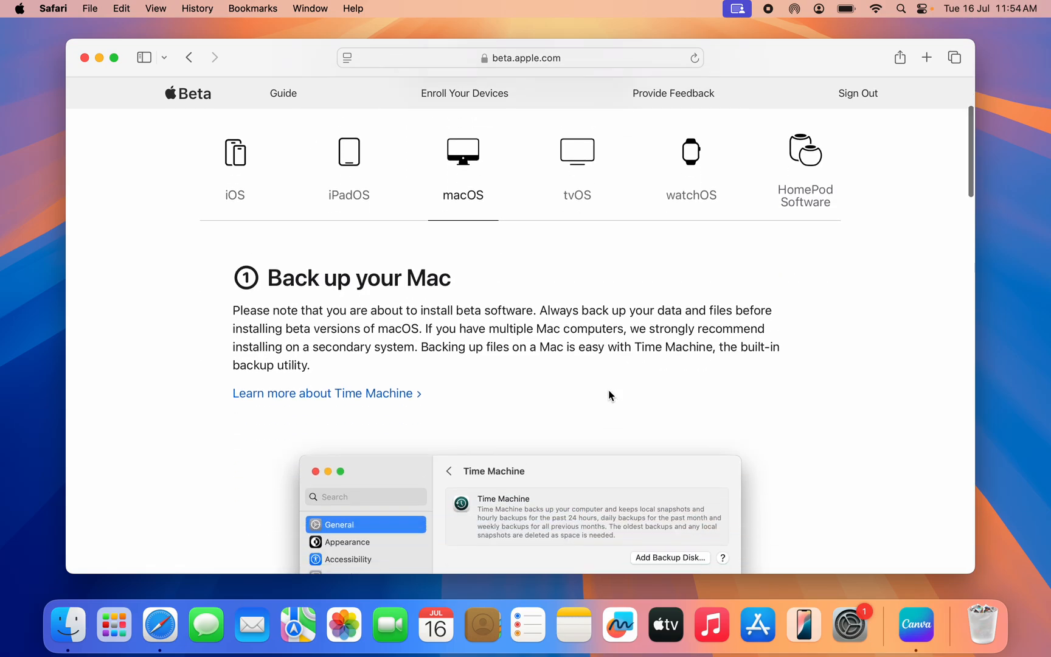
# - Launch Software Update in System Settings from the beta page, allowing the website prompt
pyautogui.scroll(-3)
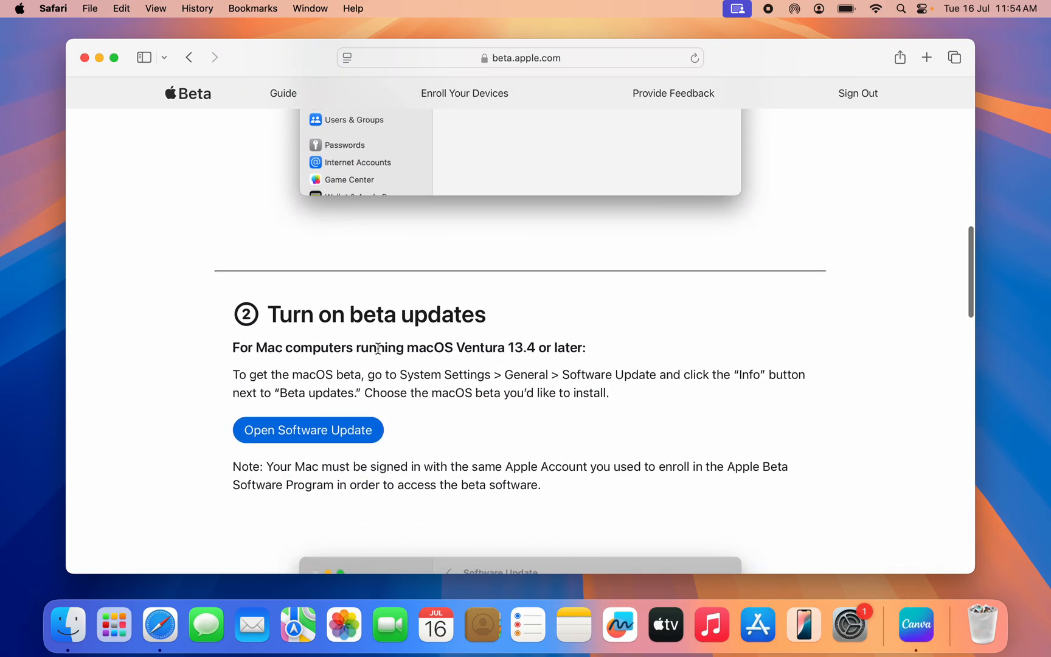
pyautogui.moveTo(307, 447)
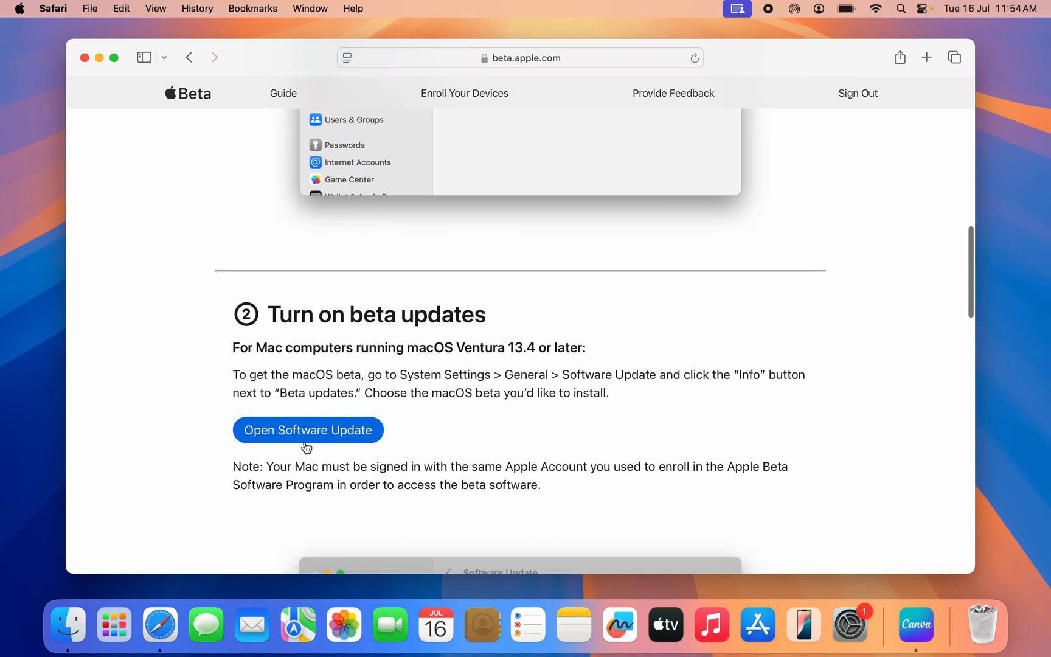
pyautogui.click(307, 431)
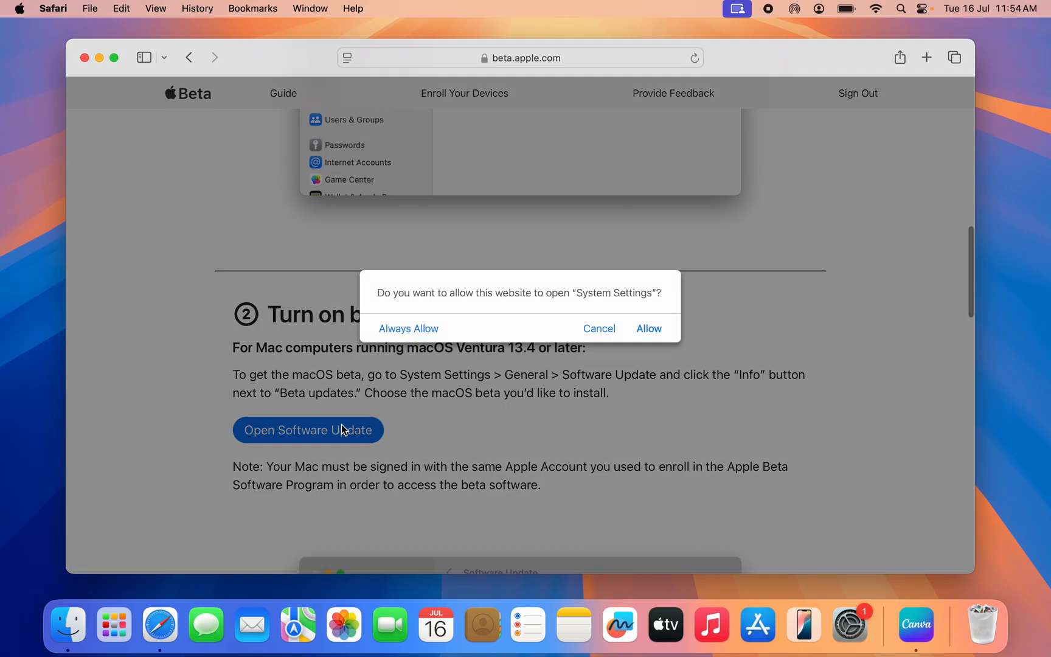
pyautogui.moveTo(649, 328)
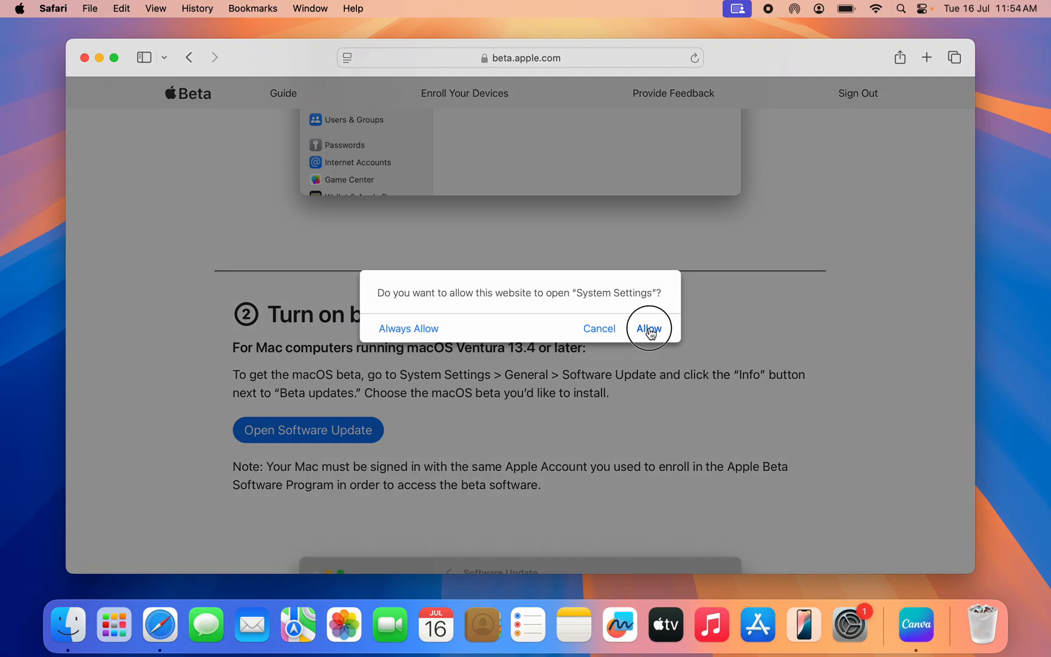
pyautogui.click(650, 328)
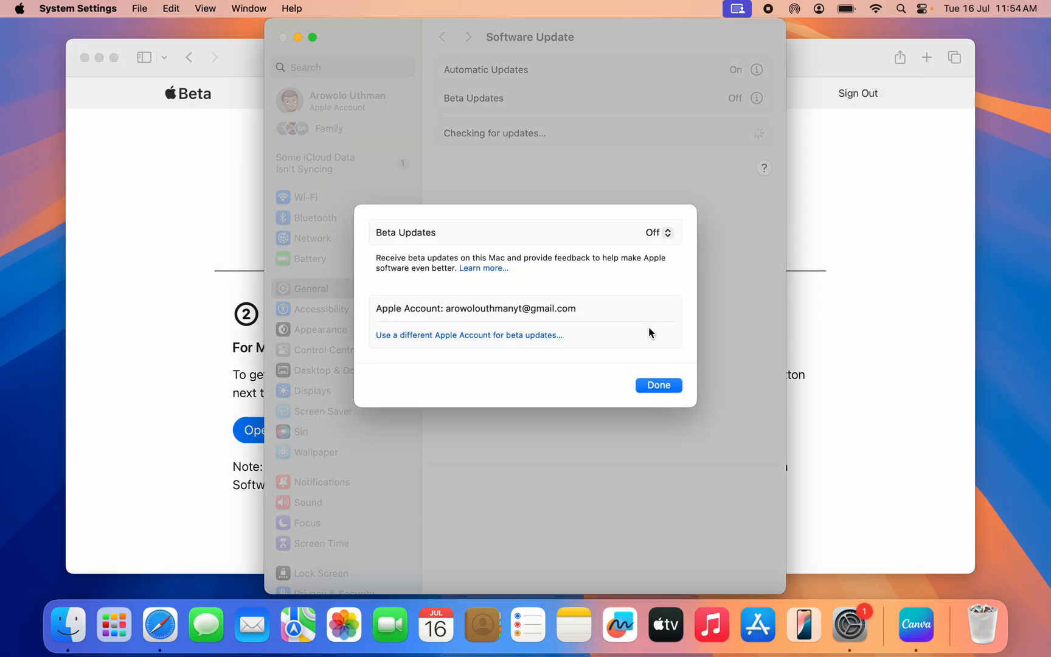
pyautogui.moveTo(494, 243)
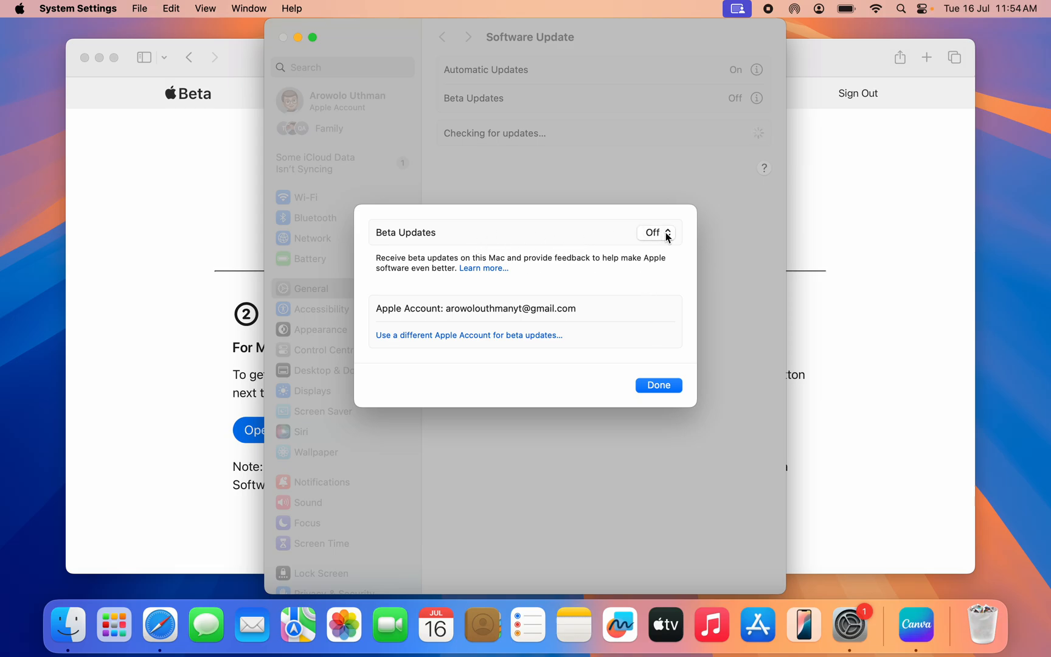
# - Choose macOS Sequoia Public Beta in the Beta Updates menu and confirm with Done
pyautogui.click(656, 232)
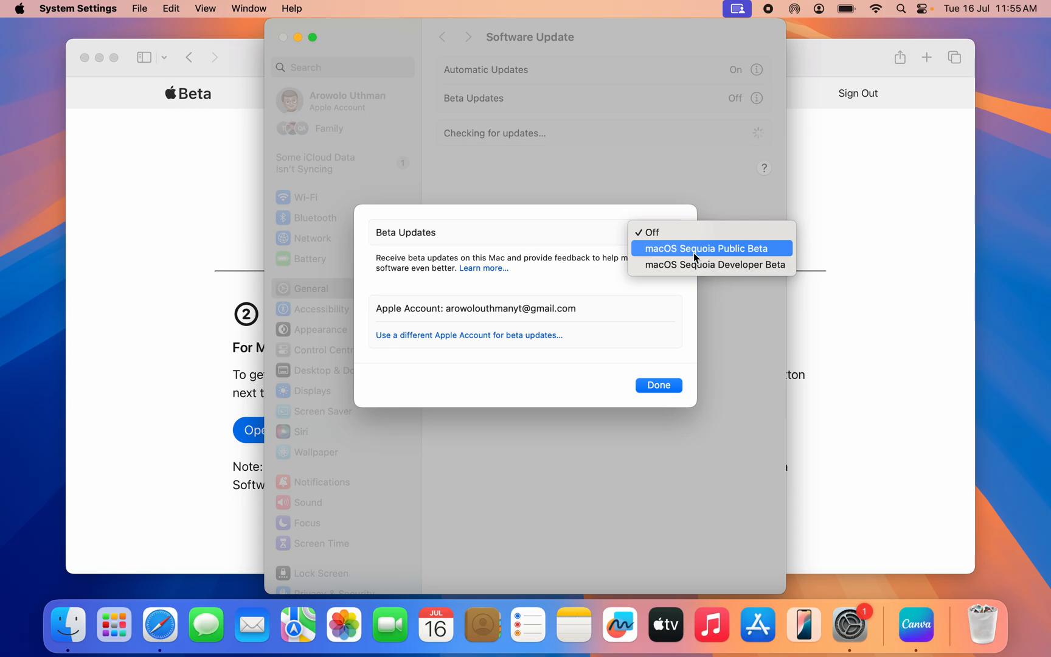
pyautogui.click(712, 248)
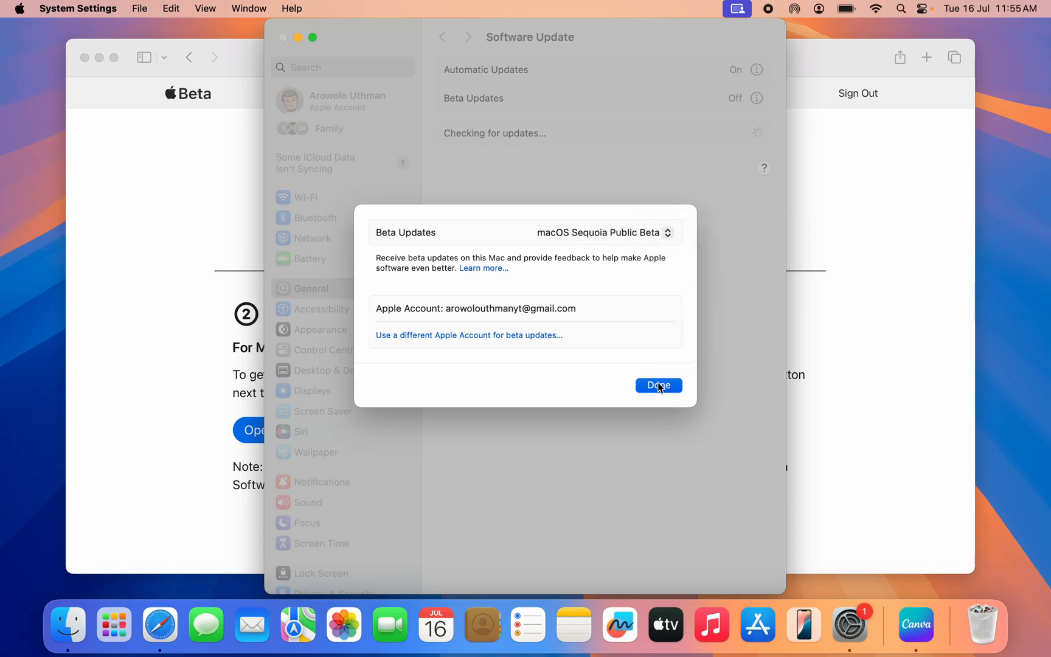
pyautogui.click(659, 386)
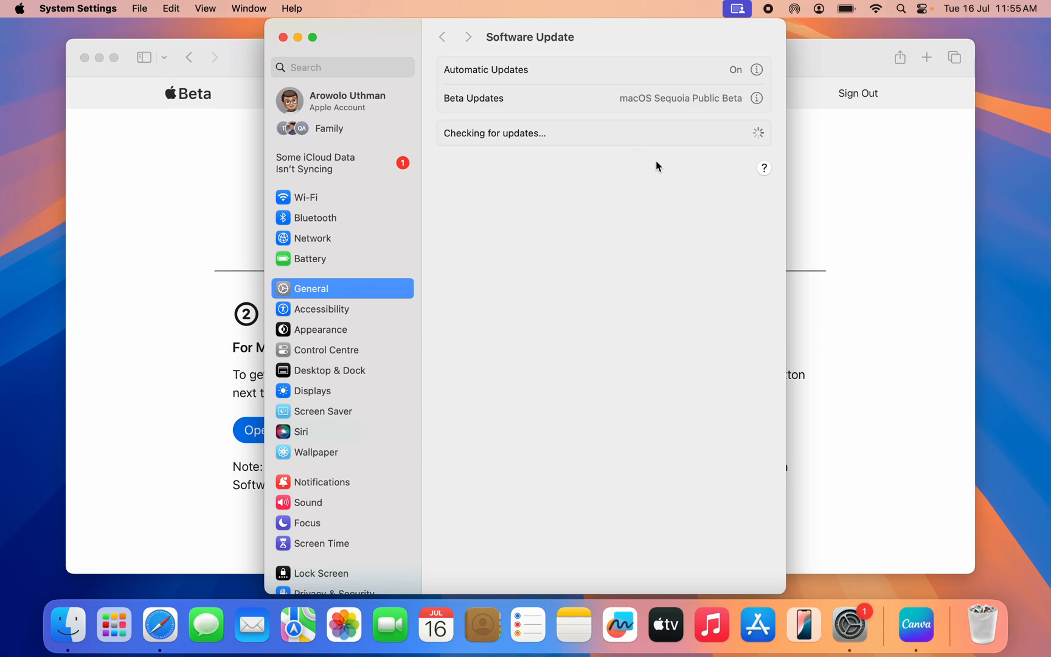
pyautogui.moveTo(639, 154)
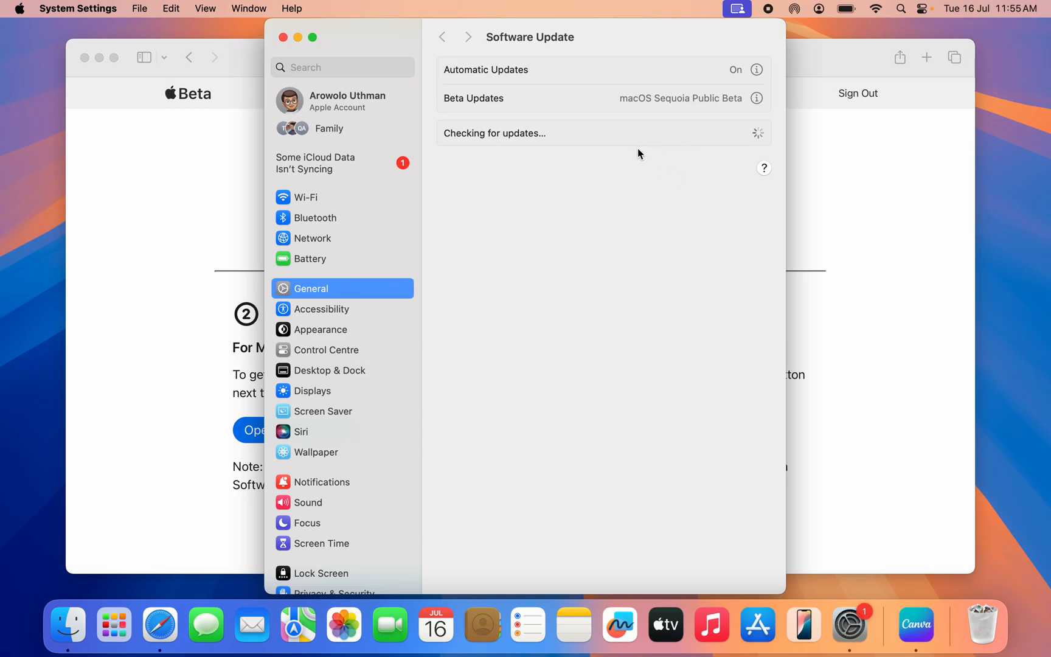
pyautogui.moveTo(640, 196)
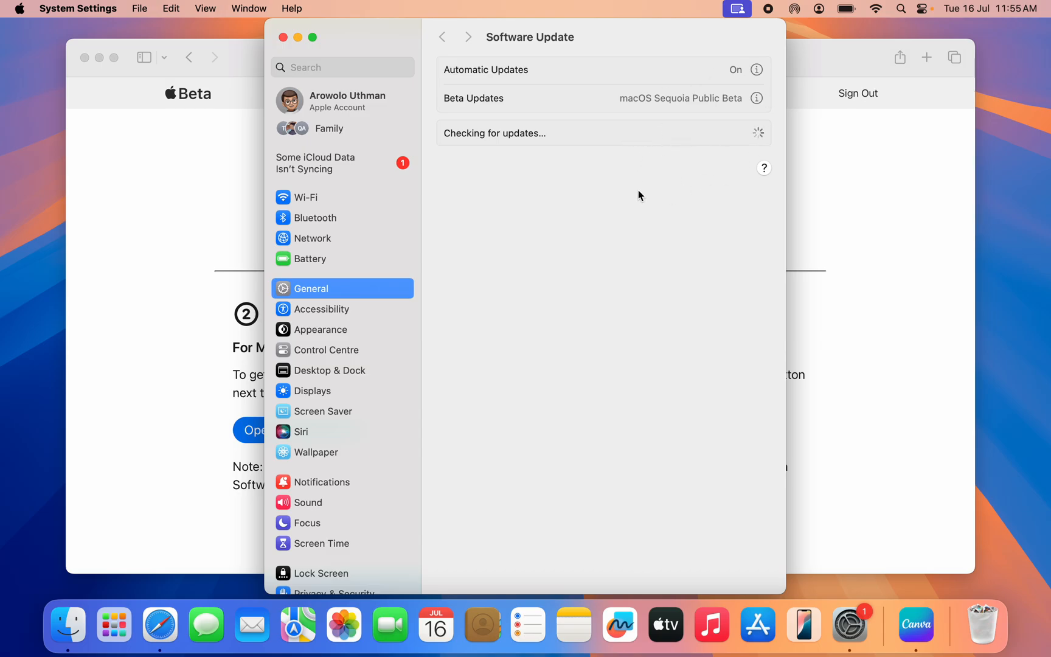
pyautogui.moveTo(706, 131)
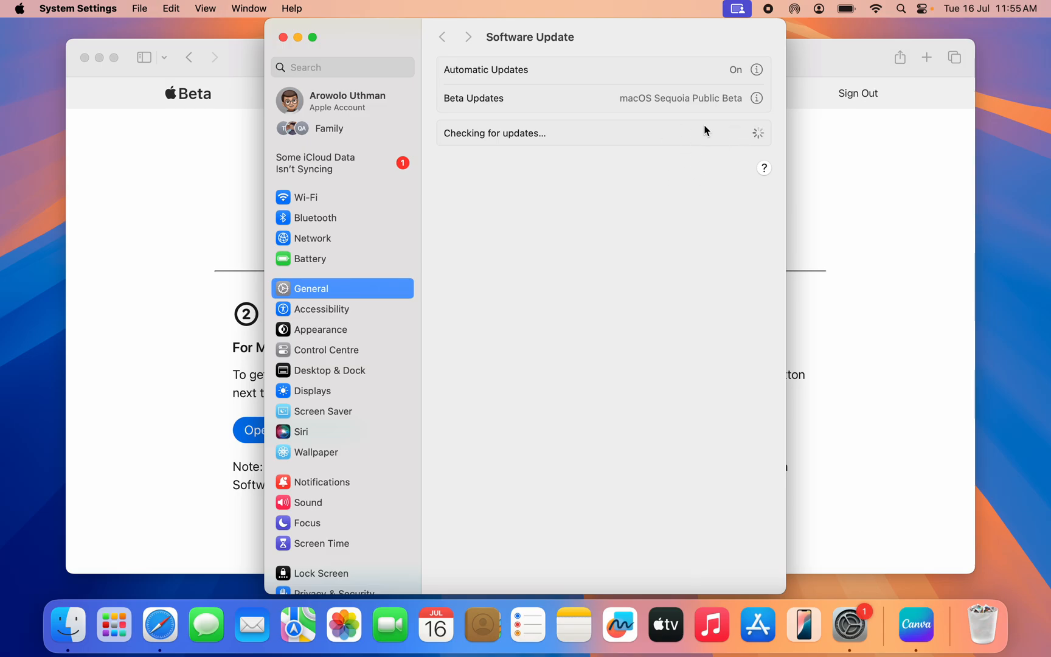
pyautogui.moveTo(682, 166)
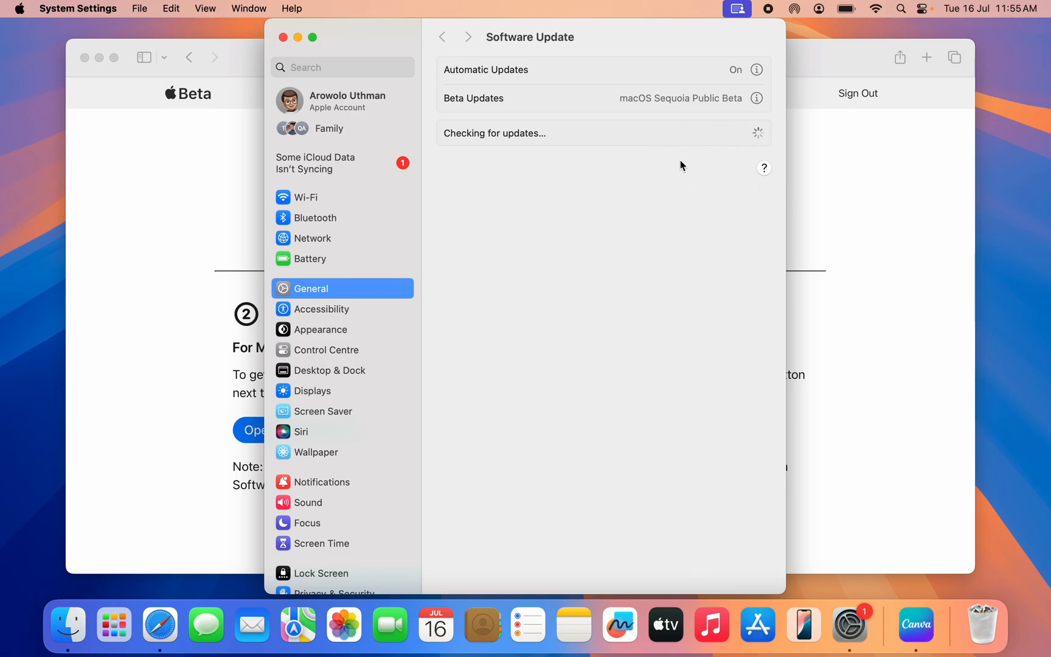
pyautogui.moveTo(704, 151)
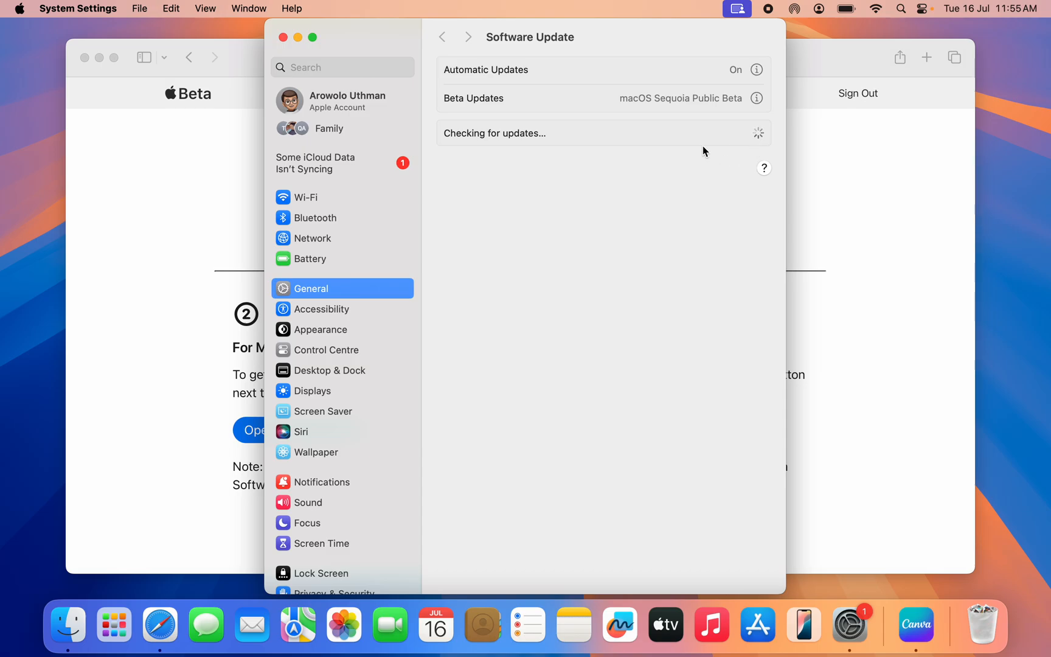
pyautogui.moveTo(734, 149)
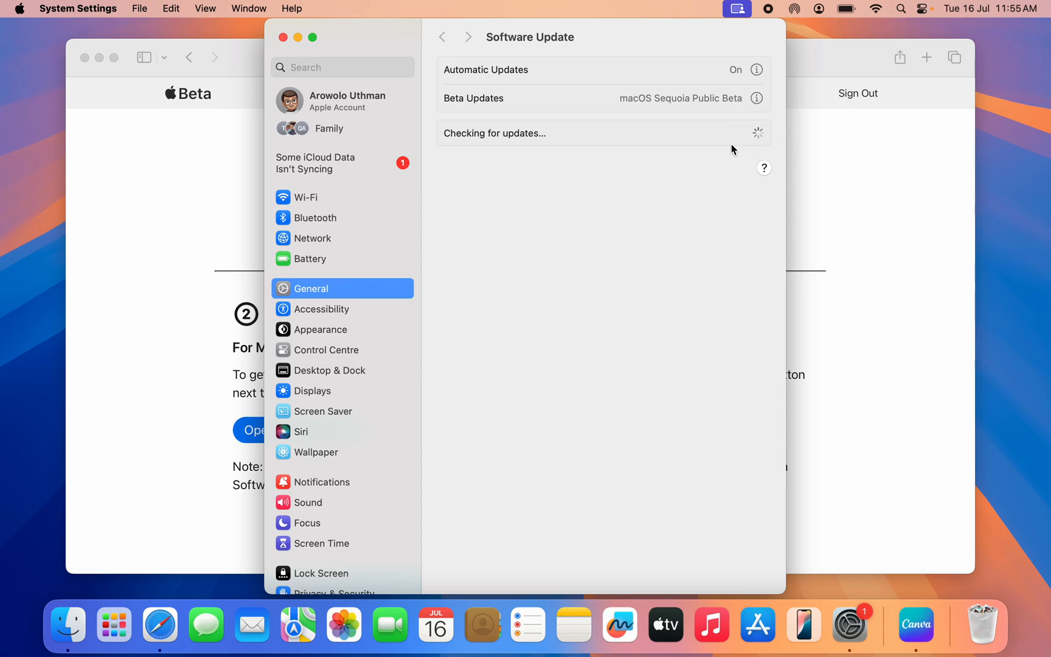
pyautogui.moveTo(722, 146)
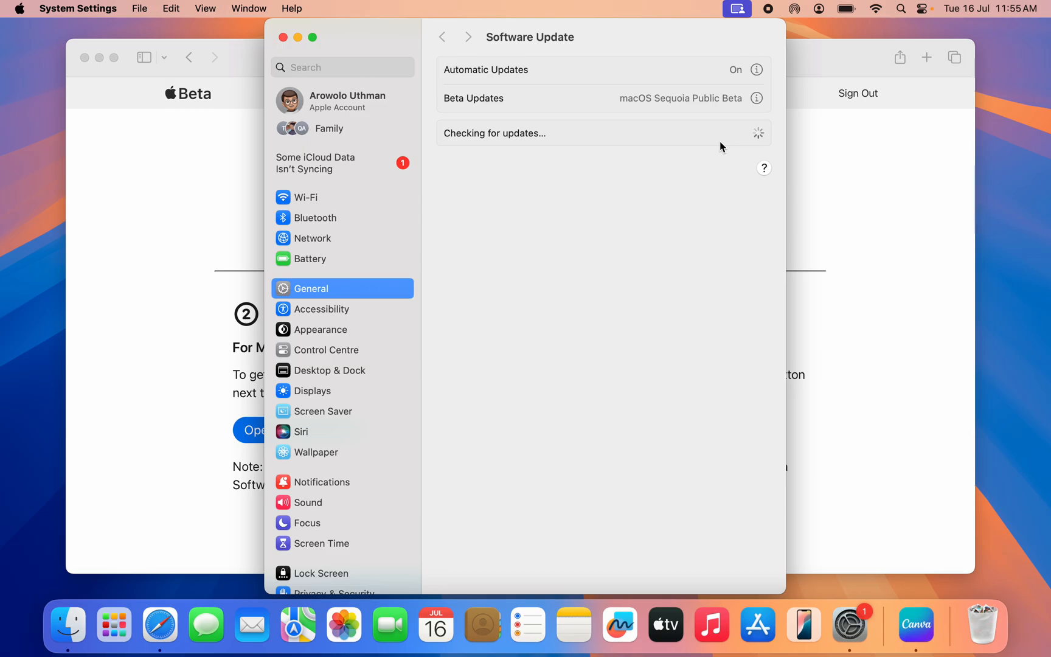
pyautogui.moveTo(699, 136)
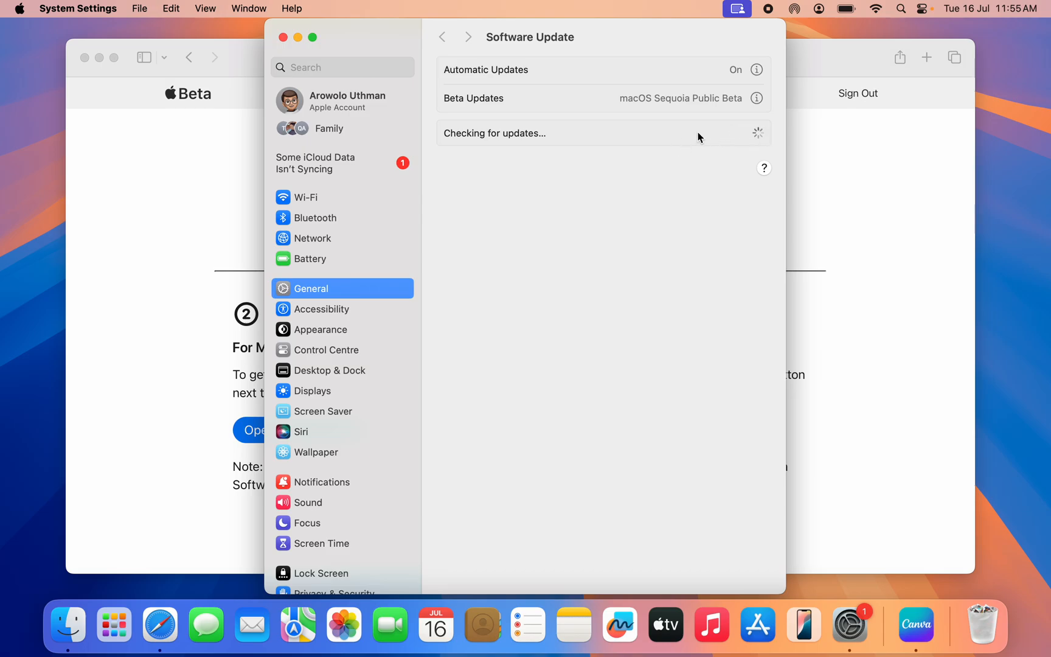
pyautogui.moveTo(726, 129)
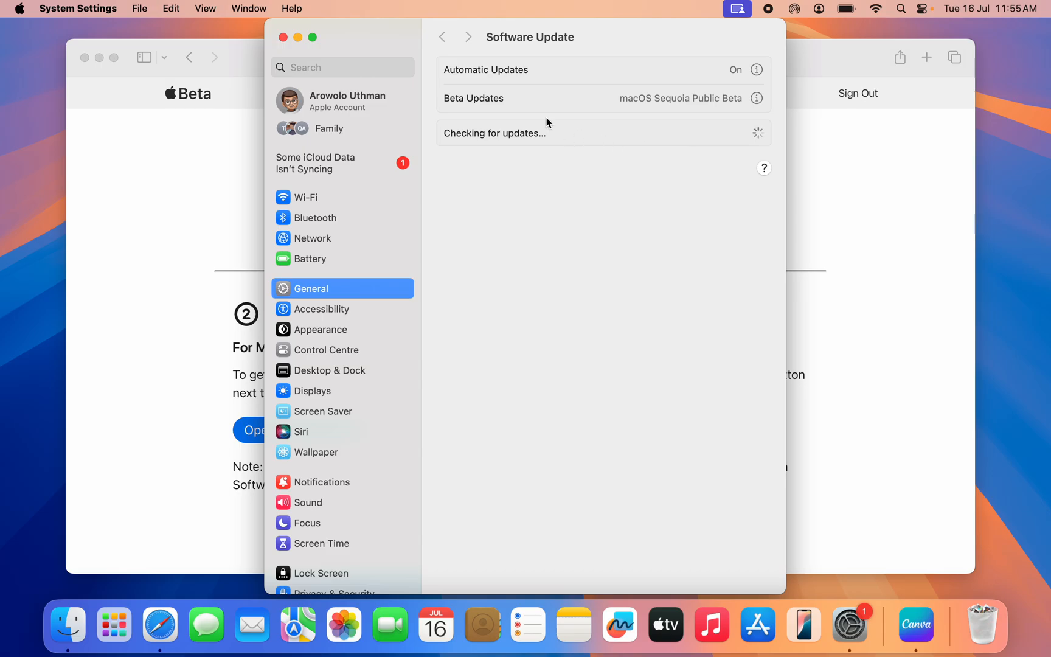
pyautogui.moveTo(542, 145)
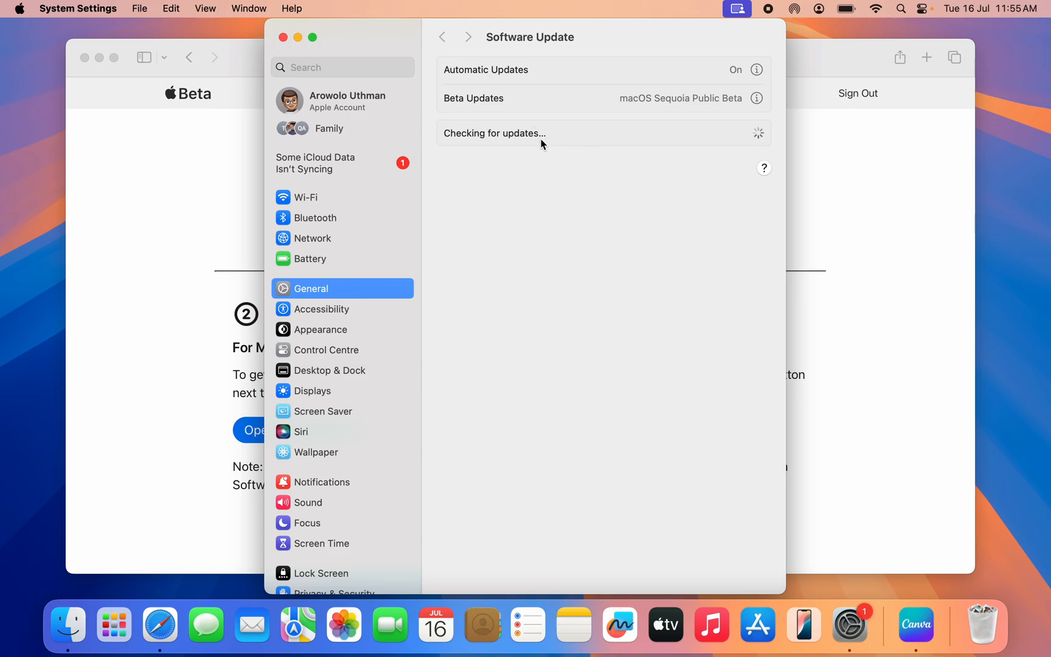